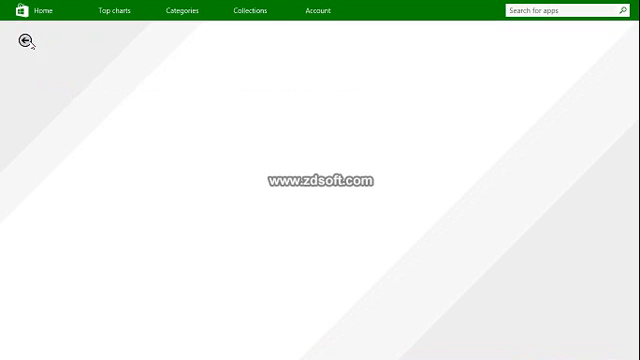
- Leave the Windows Store and return to the Start screen via the back arrow
{"action": "left_click", "coordinate": [24, 40]}
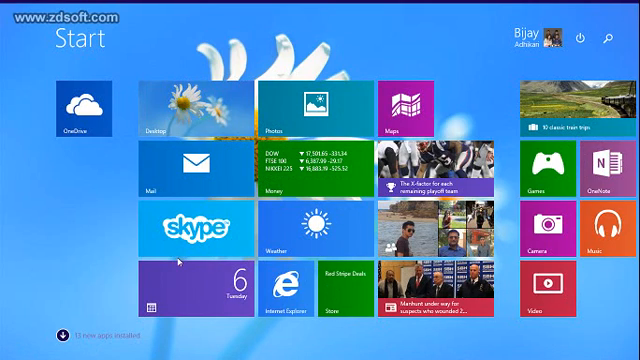
- Search the Start screen for 'fifa 15: UT' and switch to the desktop
{"action": "type", "text": "fifa 15: UT"}
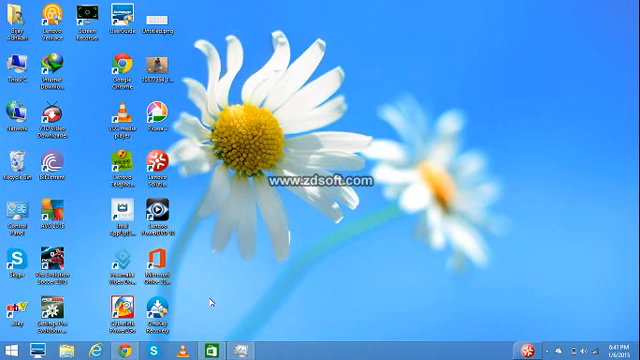
{"action": "mouse_move", "coordinate": [212, 304]}
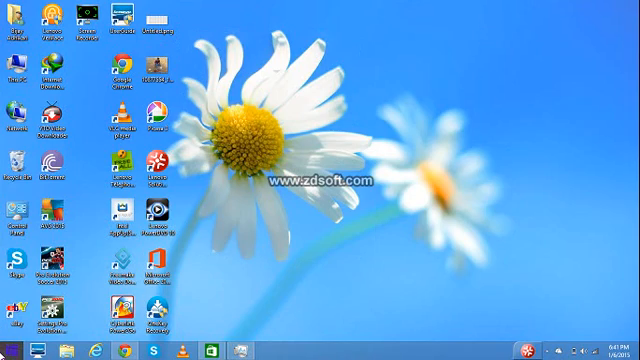
- Launch the Xbox Games app and cancel the 'Verify your Microsoft account info' dialog
{"action": "left_click", "coordinate": [8, 344]}
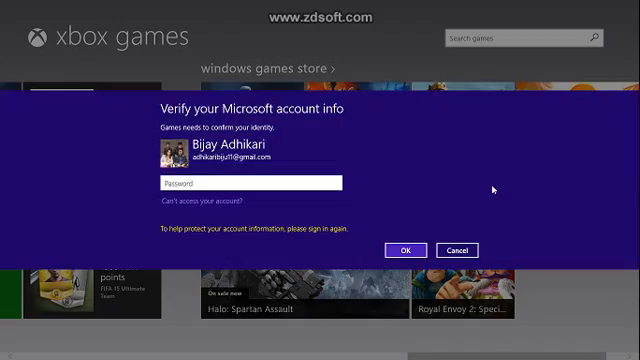
{"action": "left_click", "coordinate": [456, 250]}
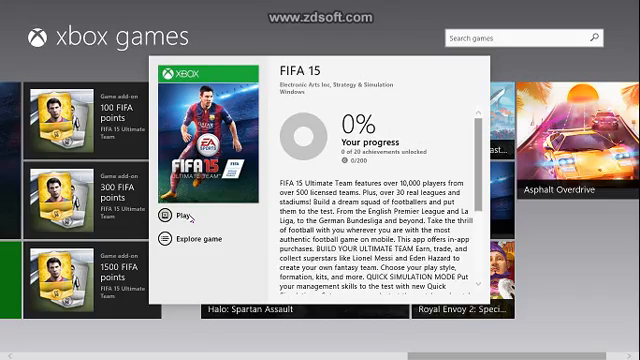
- Start FIFA 15 from its details panel so Ultimate Team begins connecting to the server
{"action": "left_click", "coordinate": [180, 218]}
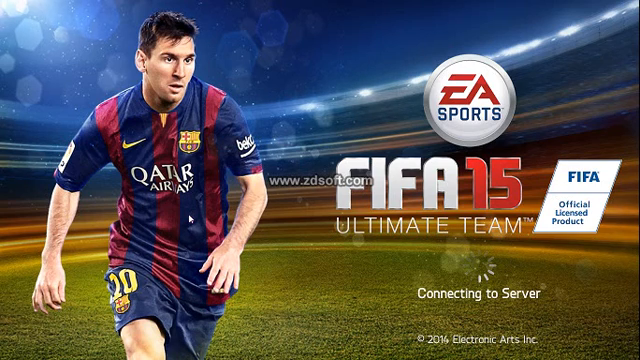